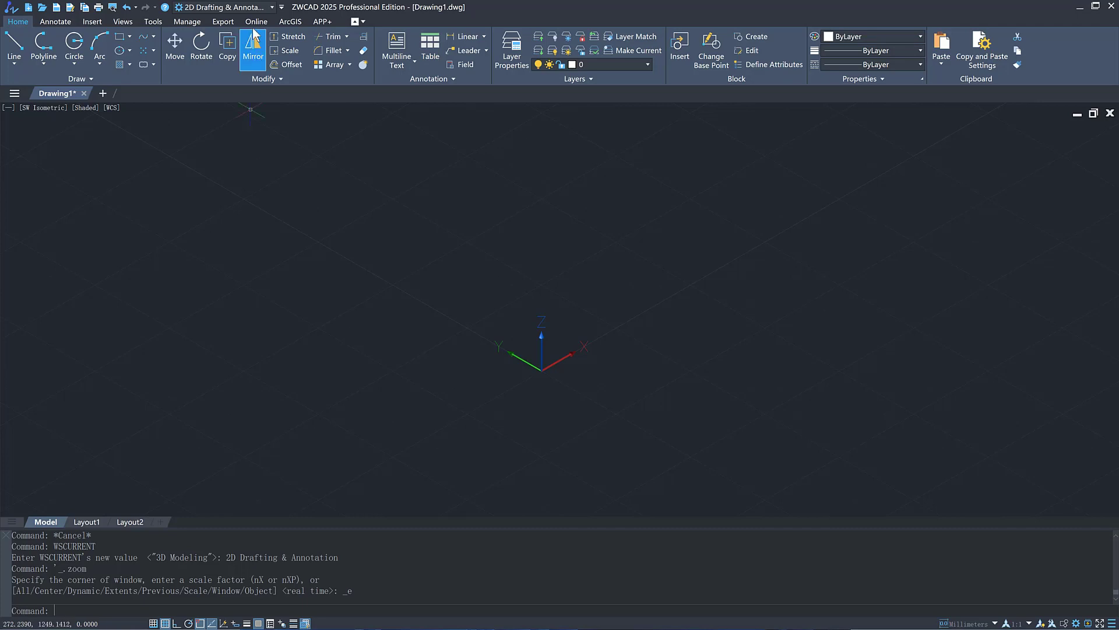
- Switch the workspace from 2D Drafting & Annotation to 3D Modeling
left_click(224, 7)
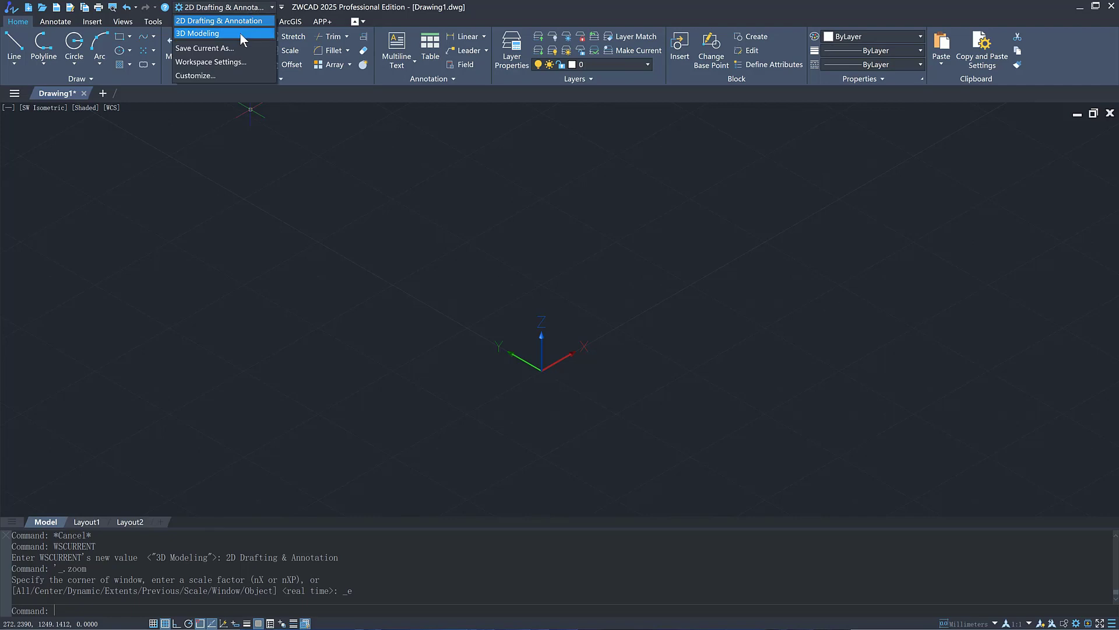
left_click(198, 33)
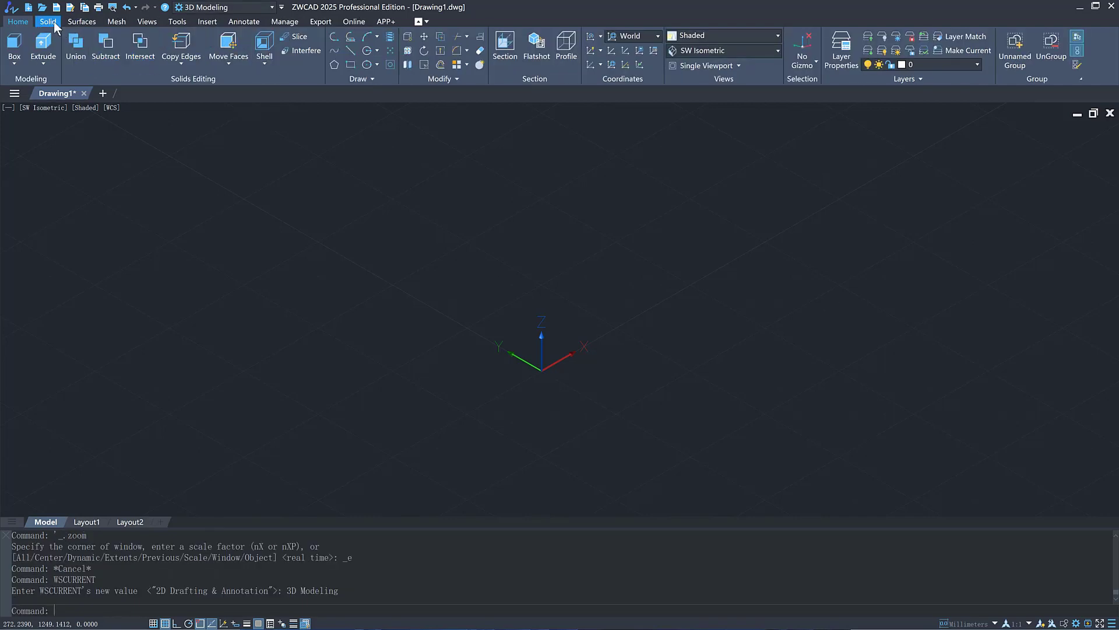
left_click(116, 21)
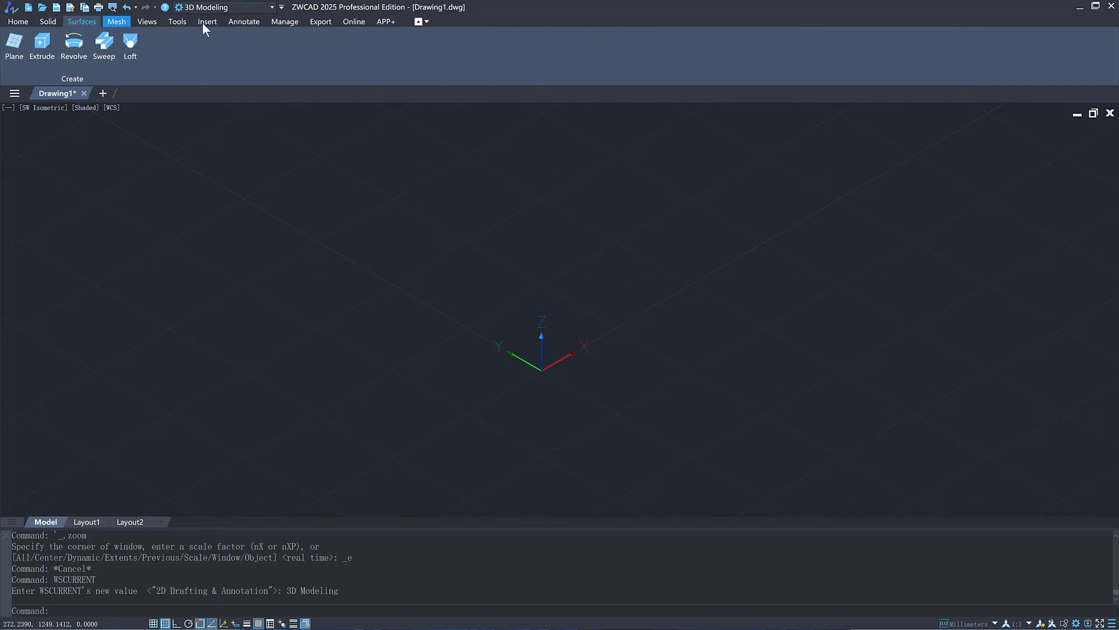
- Import First stage reducer.STEP directly into the current drawing
left_click(207, 21)
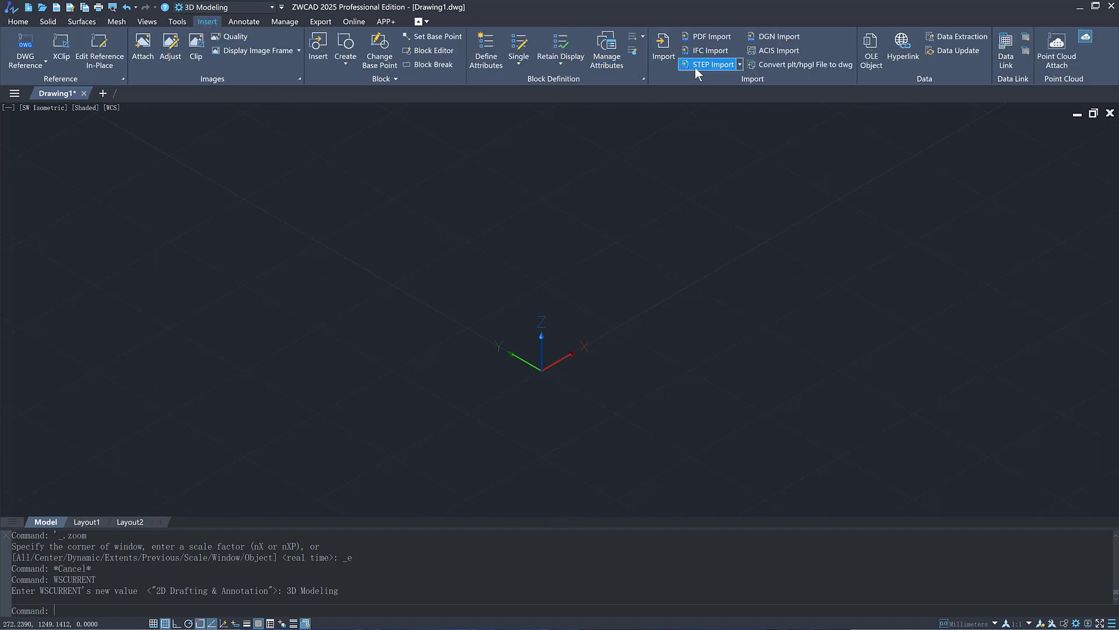
left_click(708, 64)
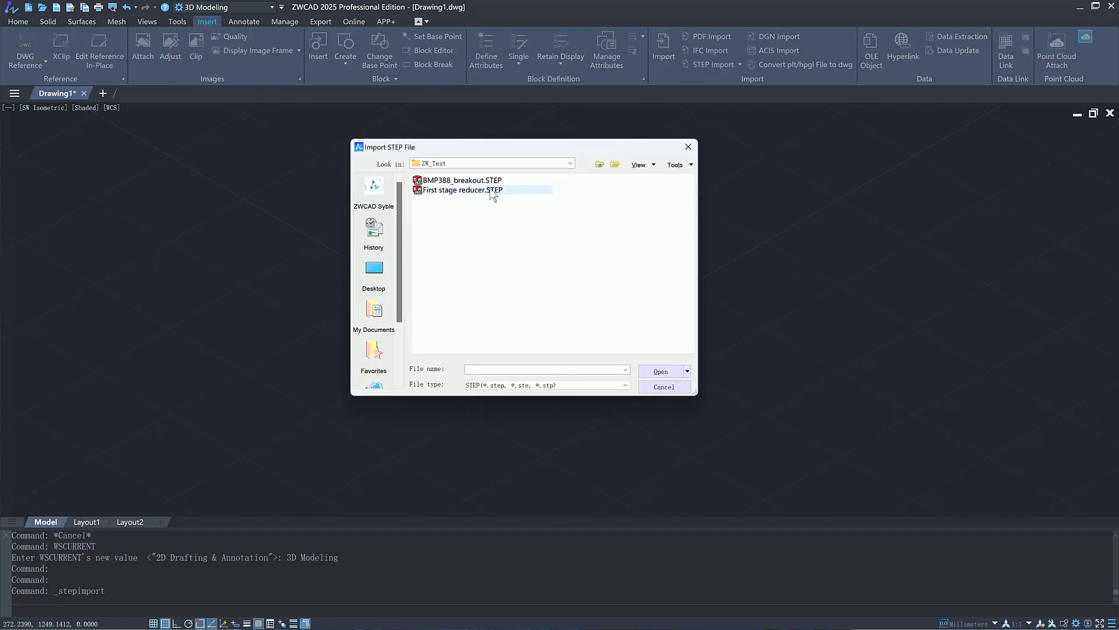
left_click(459, 190)
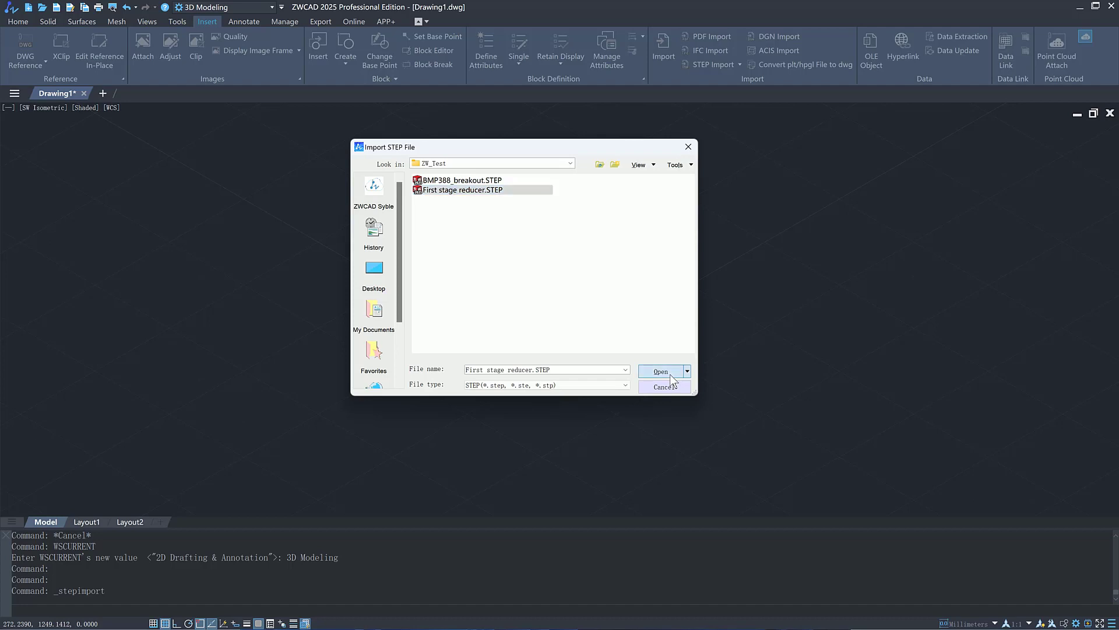
left_click(659, 370)
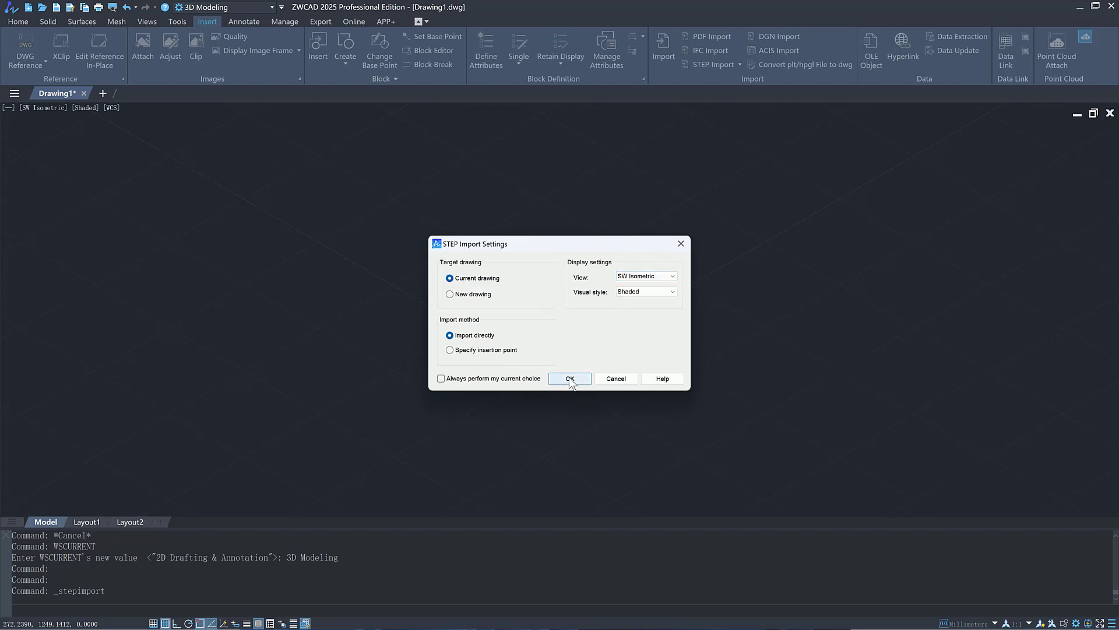
left_click(569, 378)
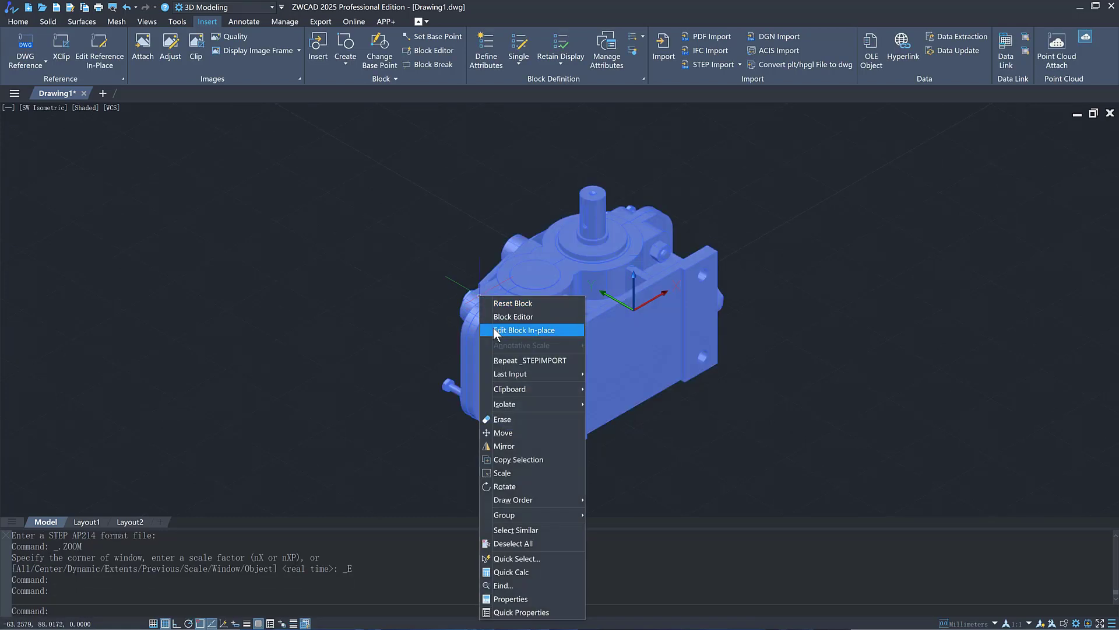
left_click(525, 330)
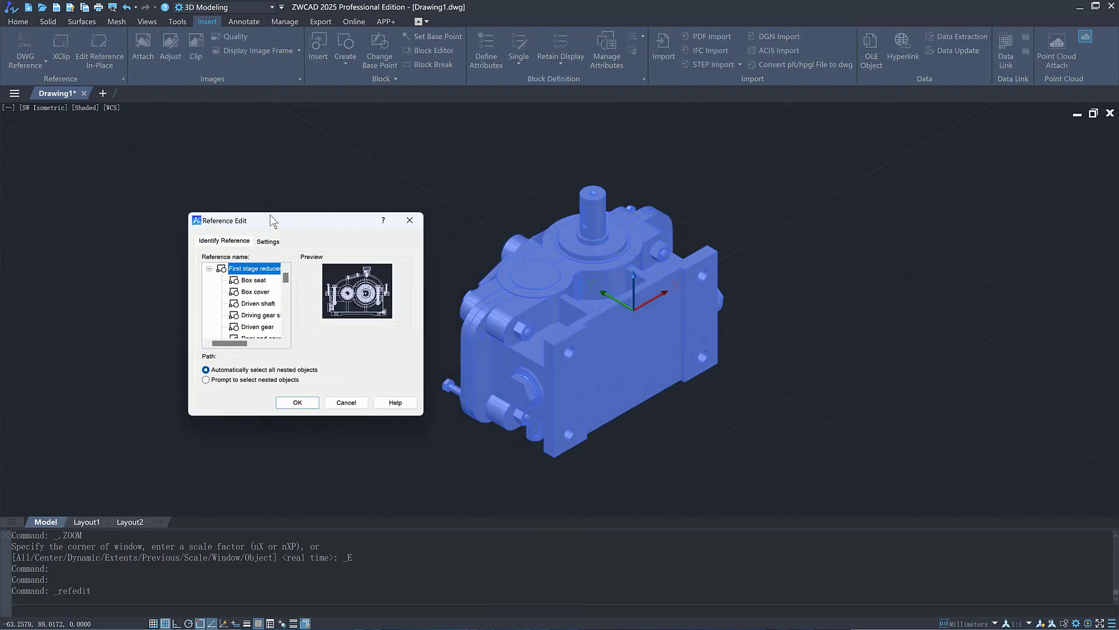
left_click(253, 280)
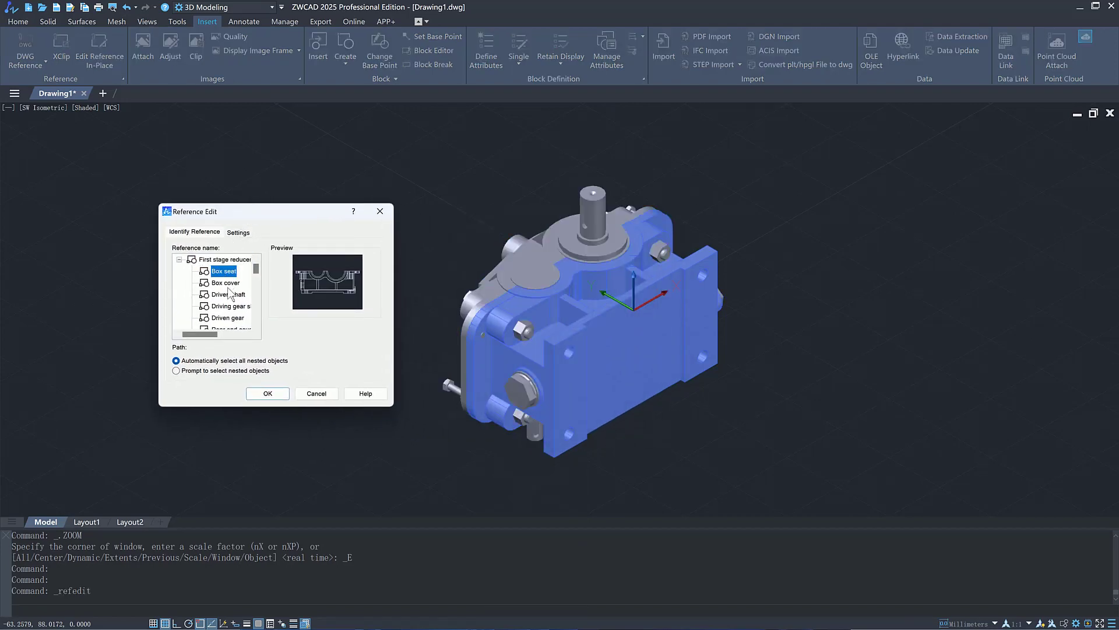
left_click(267, 393)
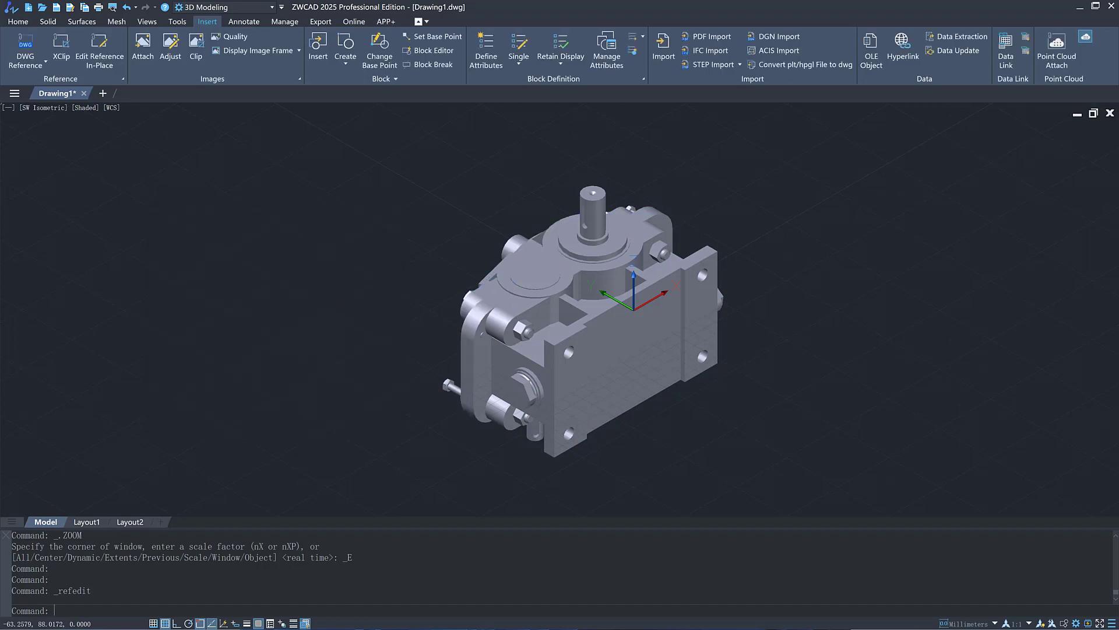
- Rotate the gear reducer 90 degrees upright using the Rotate Gizmo
left_click(18, 21)
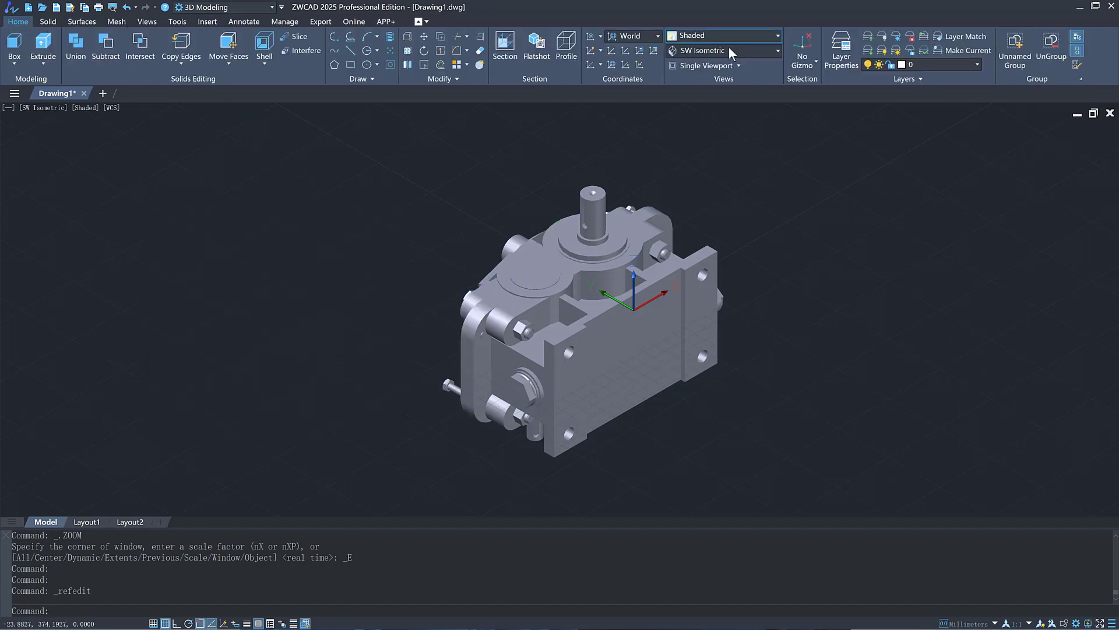
left_click(801, 50)
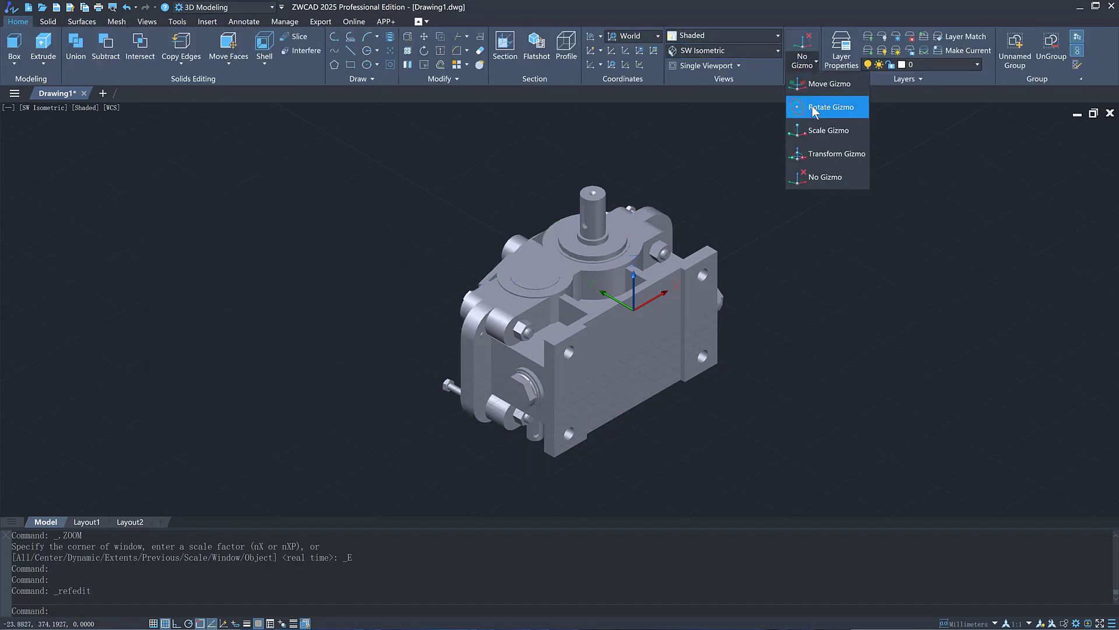
left_click(830, 106)
type("90")
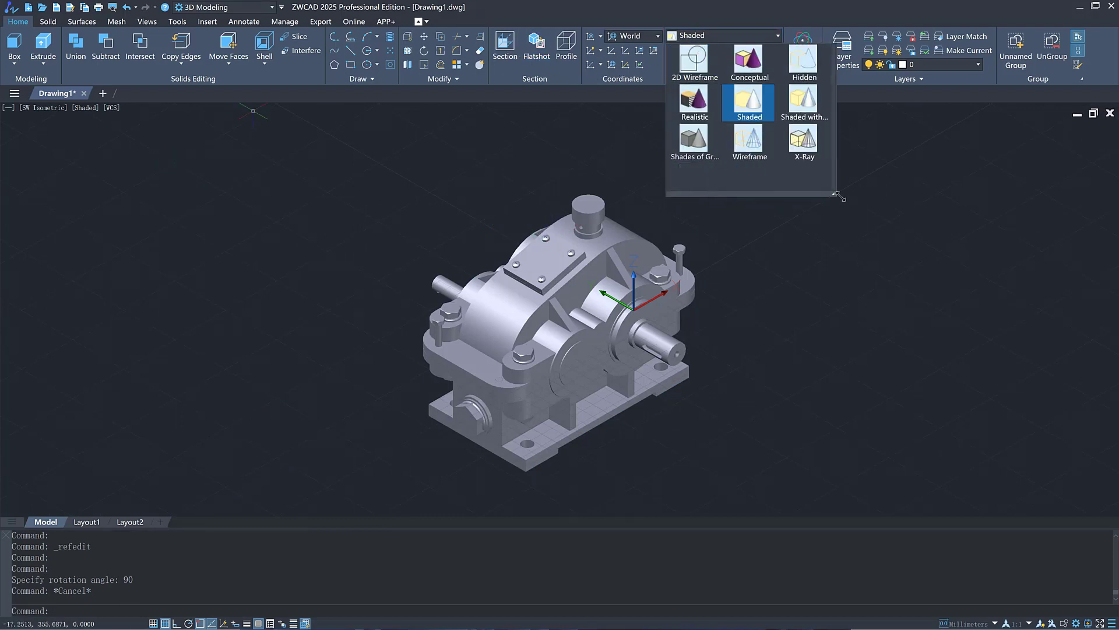
- Show the model in Conceptual, Hidden, Shaded with Edges and X-Ray visual styles
left_click(748, 63)
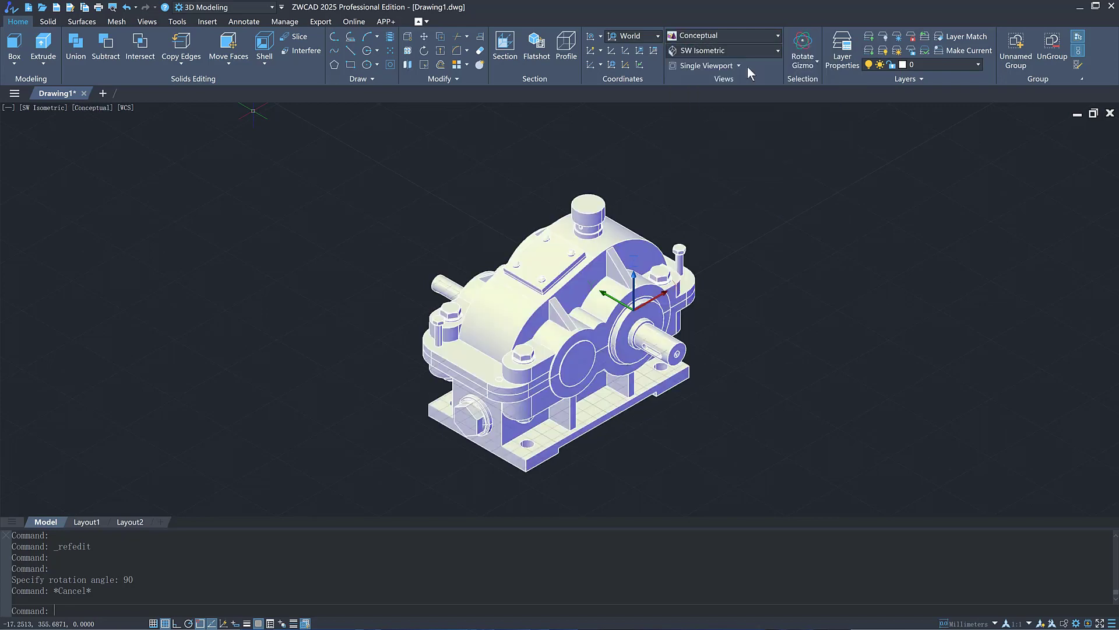
left_click(723, 35)
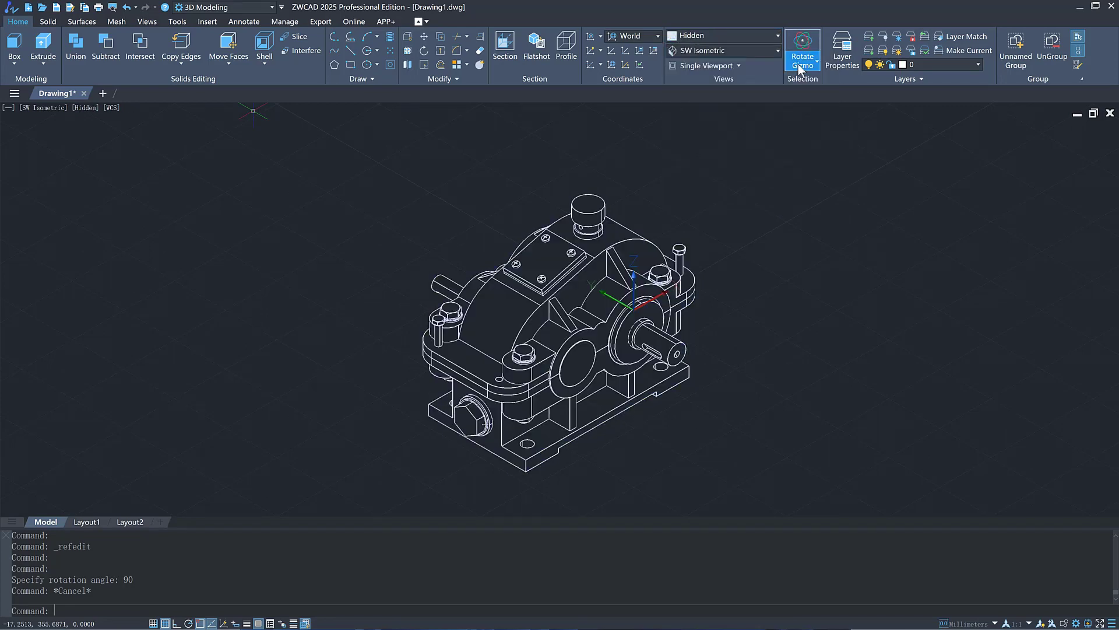
left_click(721, 35)
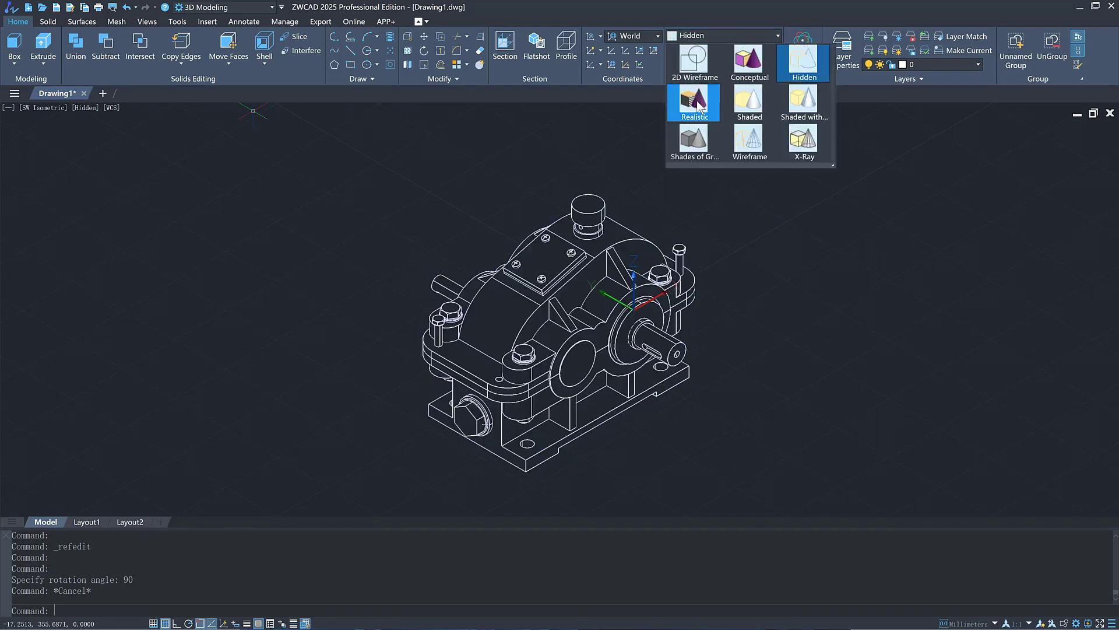
left_click(693, 102)
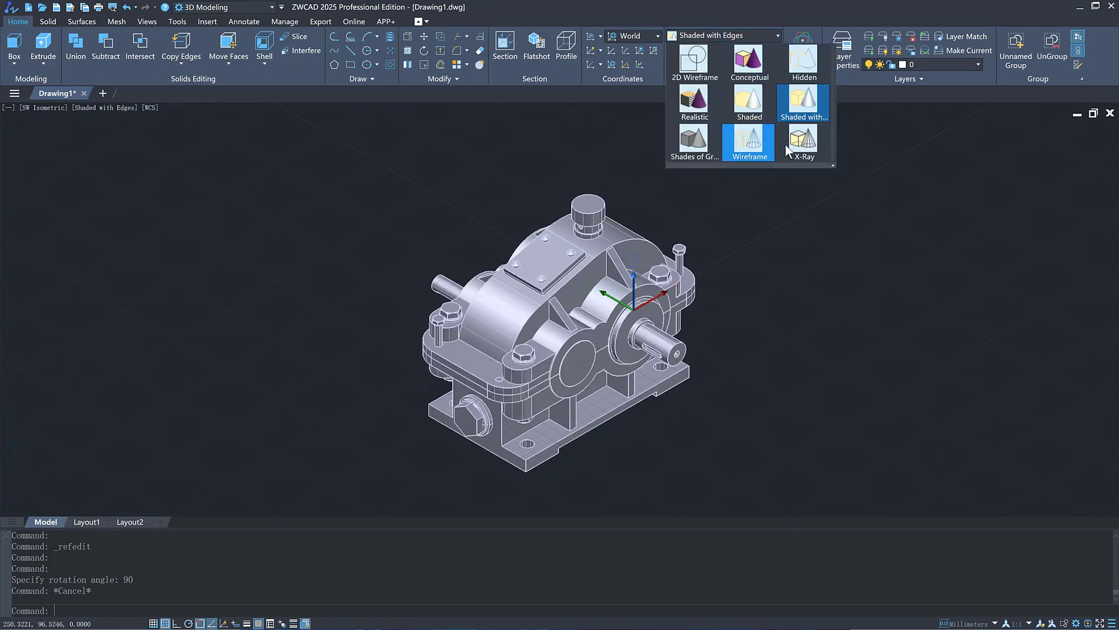
left_click(804, 147)
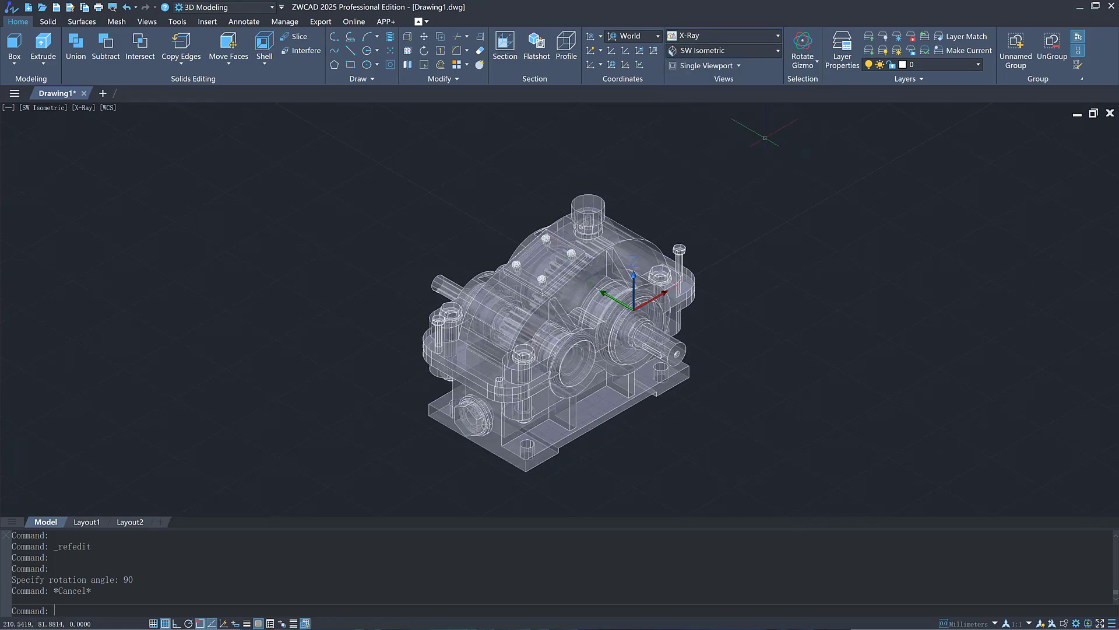
- Create a Flatshot 2D projection of the part with obscured lines shown
left_click(537, 47)
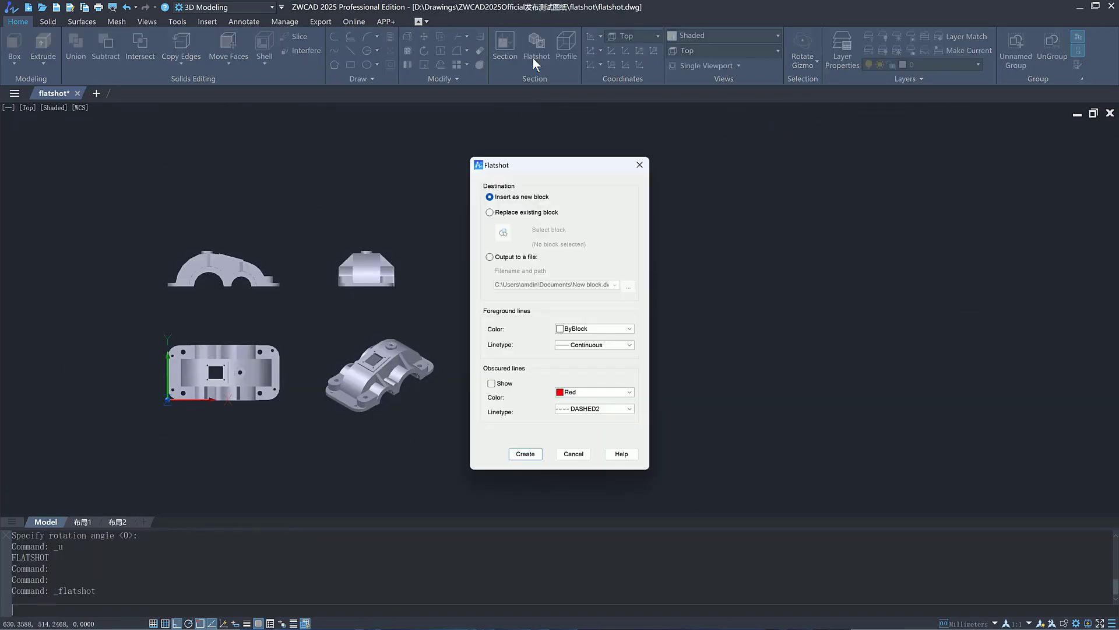
left_click(491, 383)
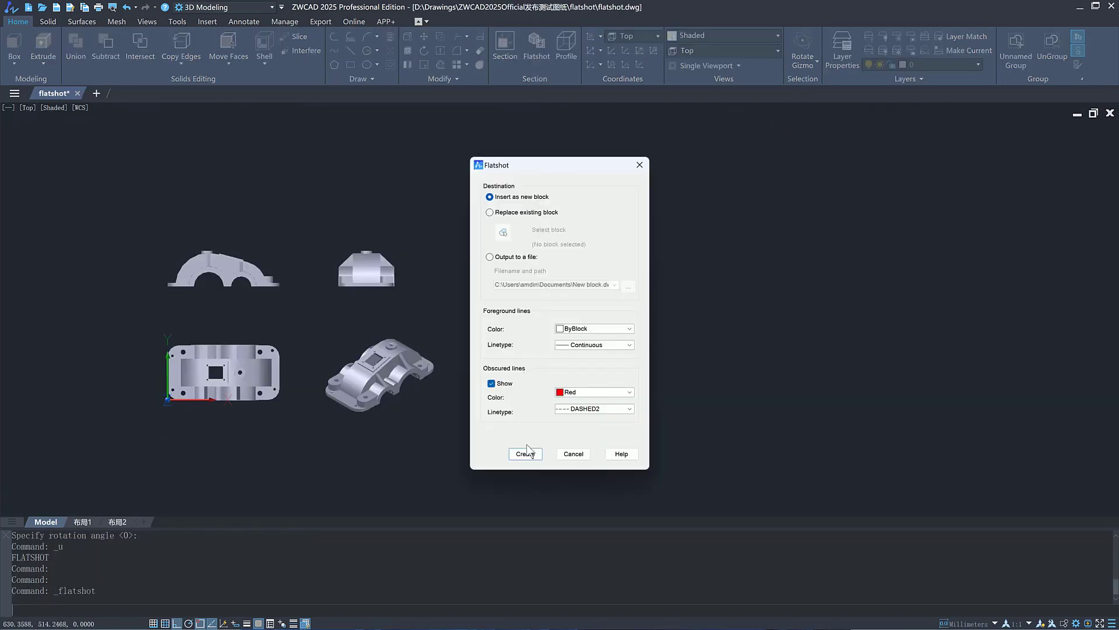
left_click(526, 454)
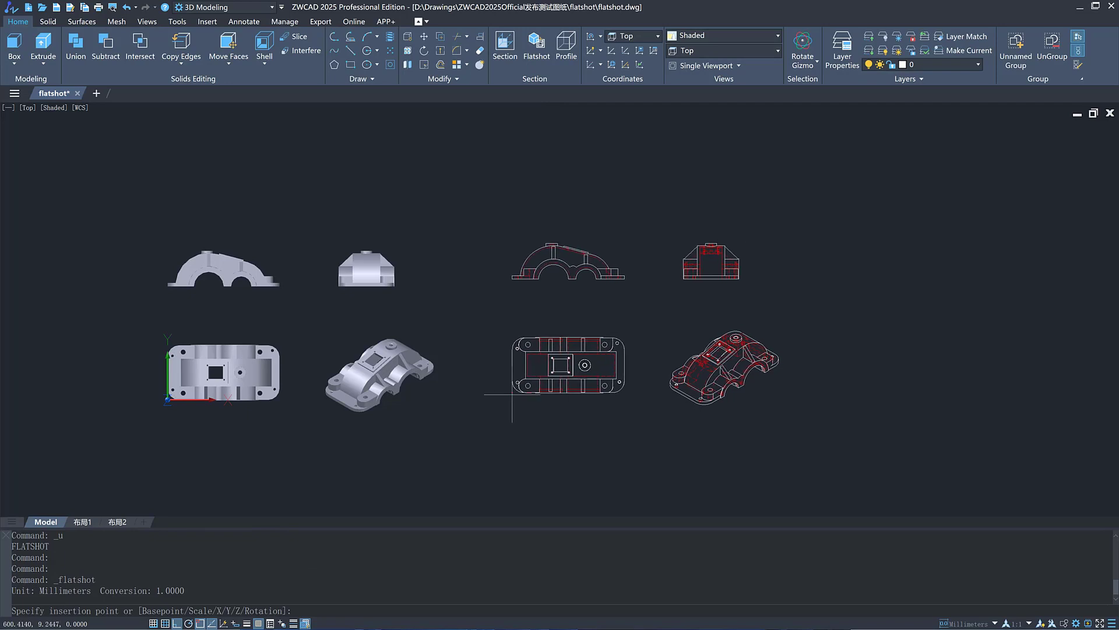